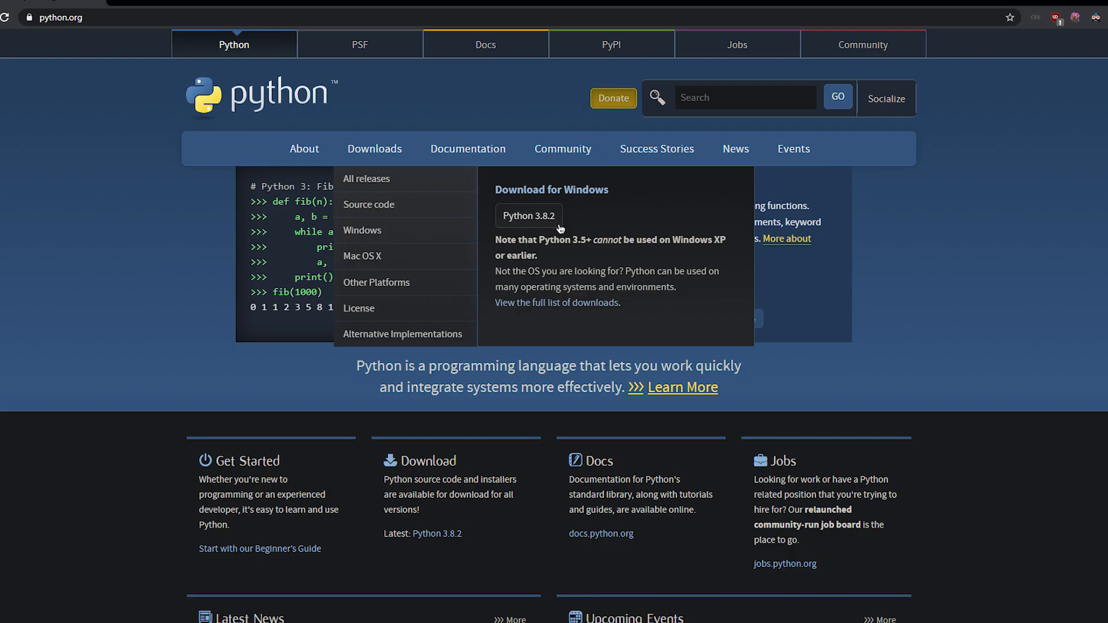
# Step: Download and install Python 3.8.2 for Windows with Add Python 3.8 to PATH ticked
pyautogui.click(529, 216)
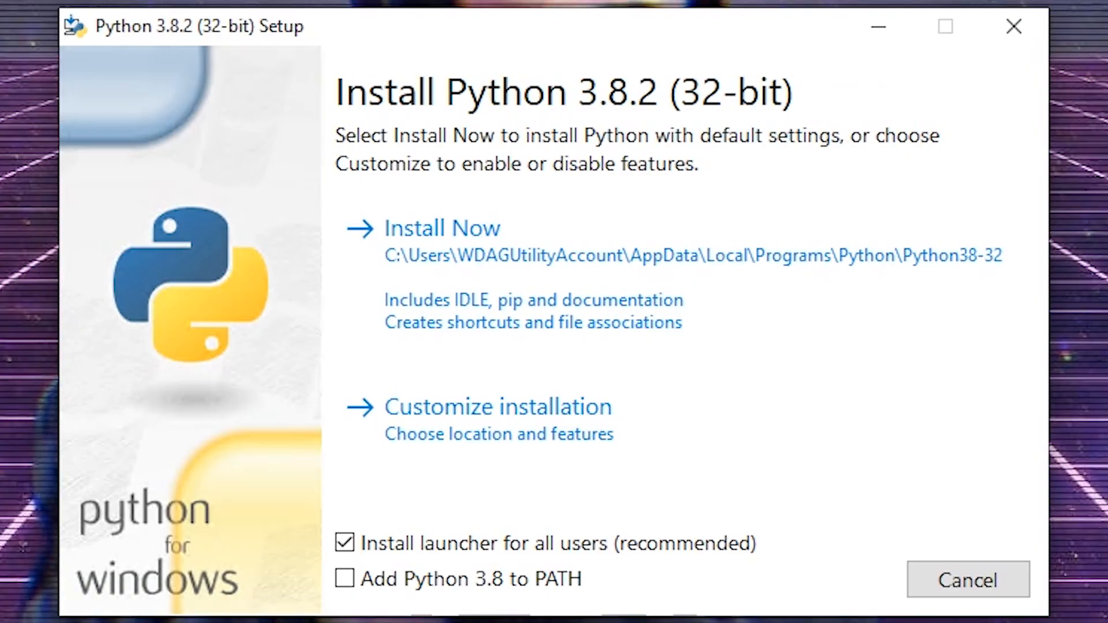
pyautogui.click(346, 578)
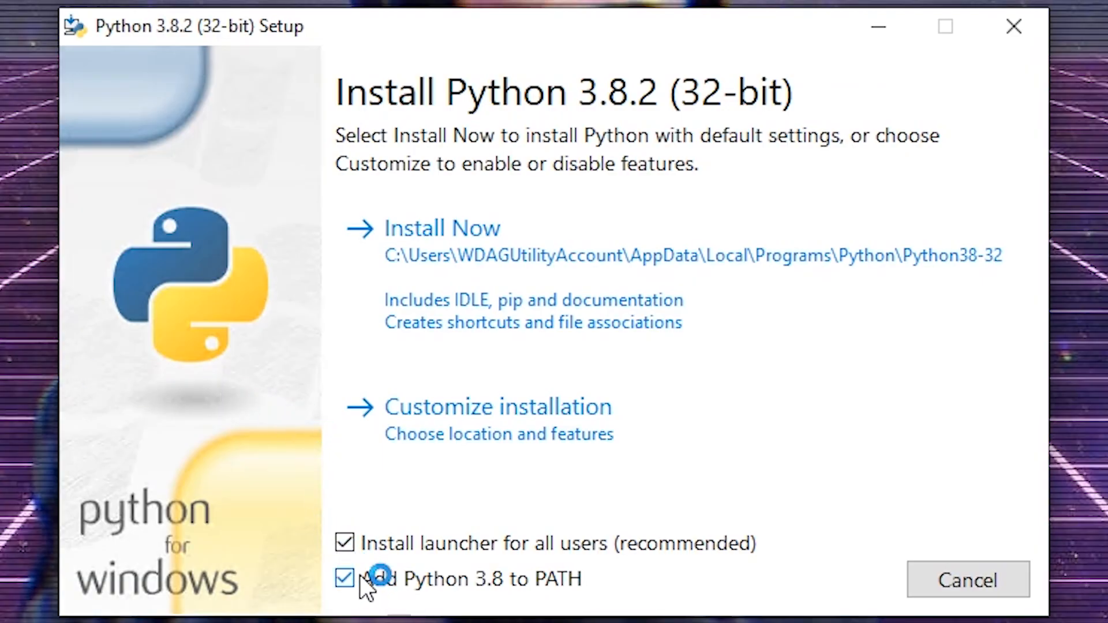
pyautogui.click(442, 227)
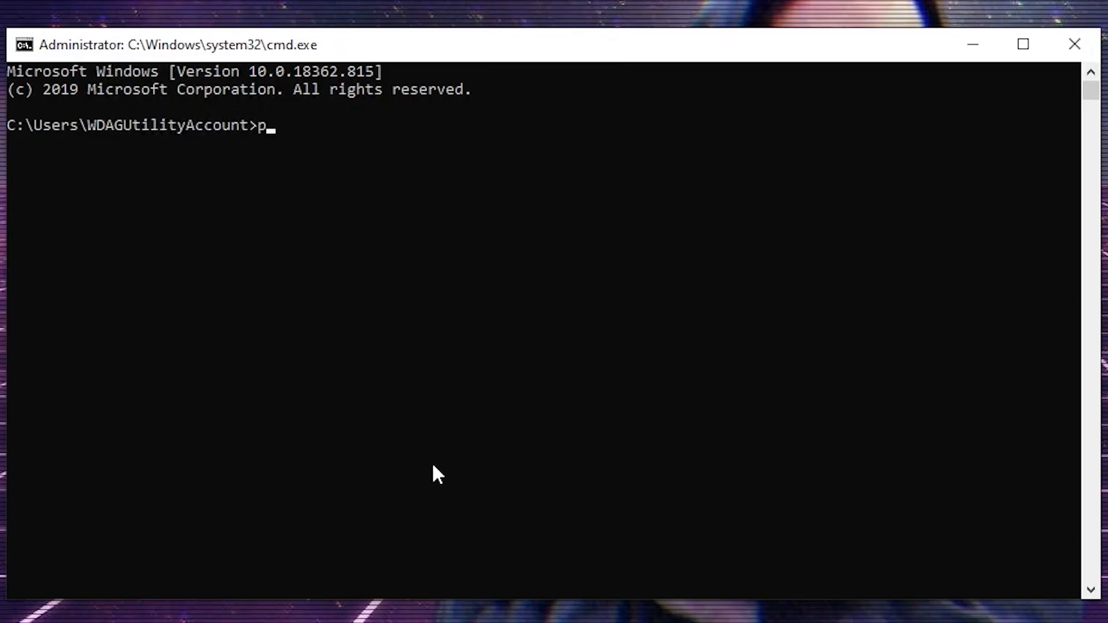
pyautogui.write('ython')
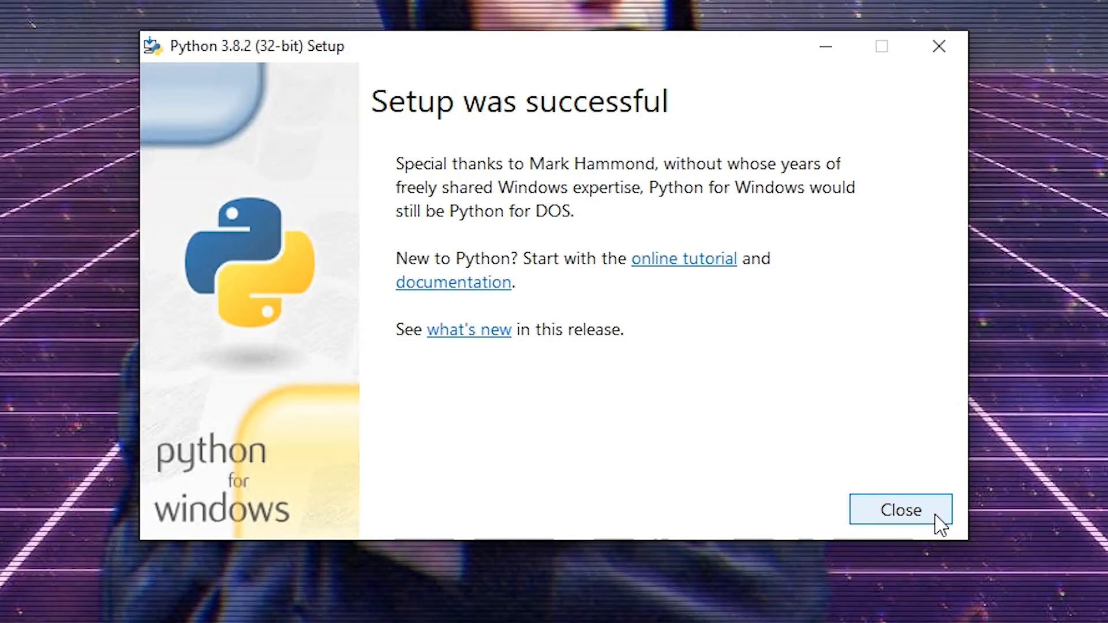
# Step: Close the successful Python 3.8.2 setup screen
pyautogui.click(900, 510)
pyautogui.write('p')
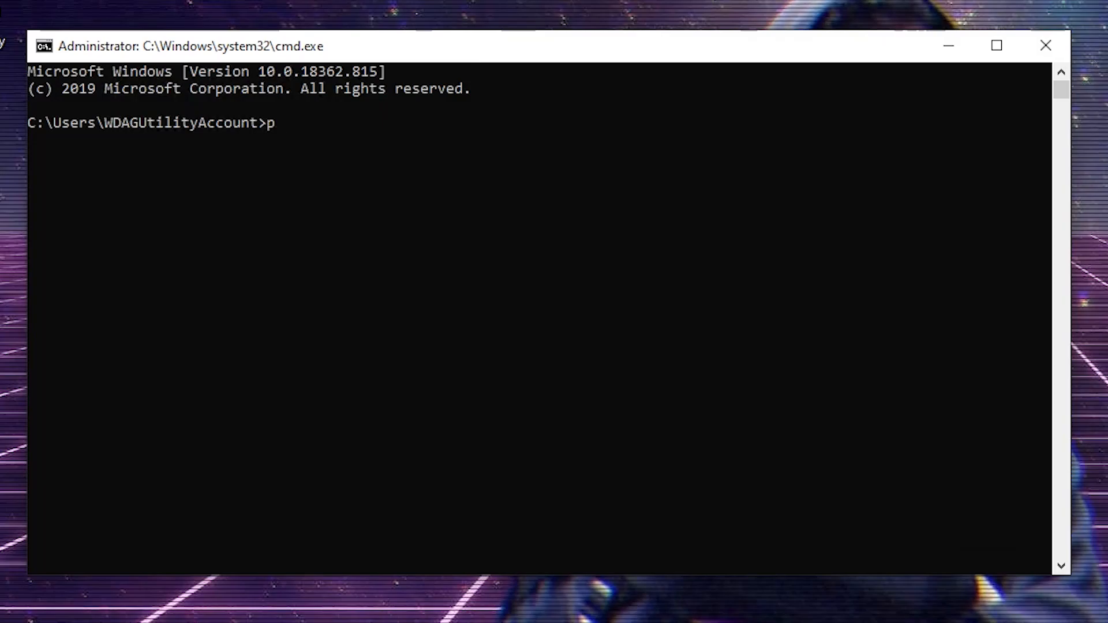
# Step: Enter 'python -m pip install discord.py' in the administrator Command Prompt
pyautogui.write('ython -m pip install disc')
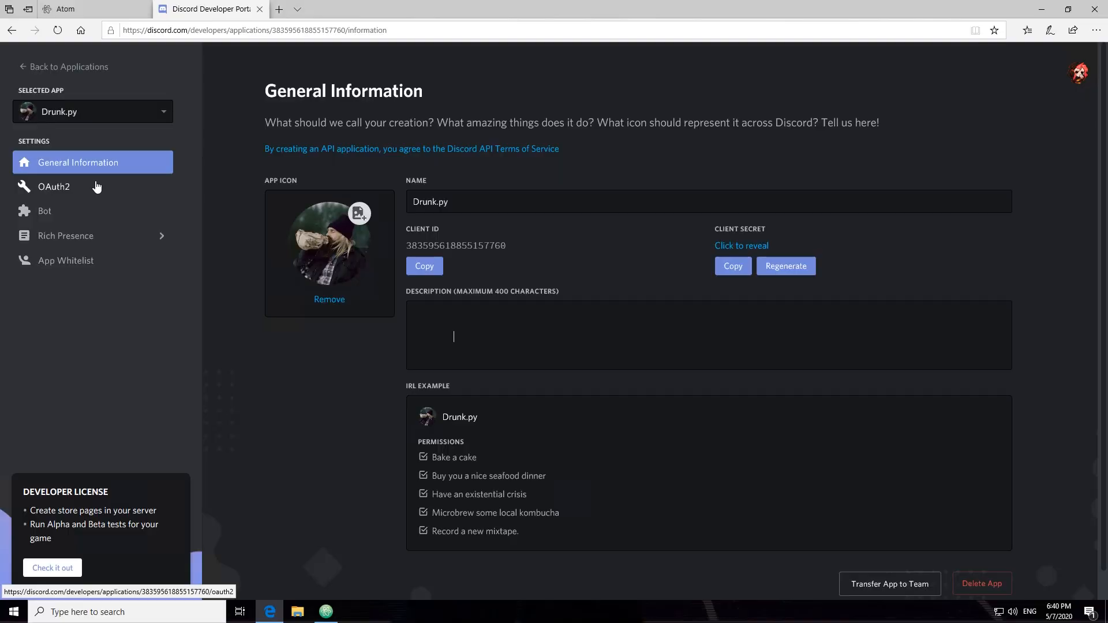
# Step: Copy the Drunk.py bot token, then type 'best bot ever' in #bot_commands
pyautogui.click(44, 211)
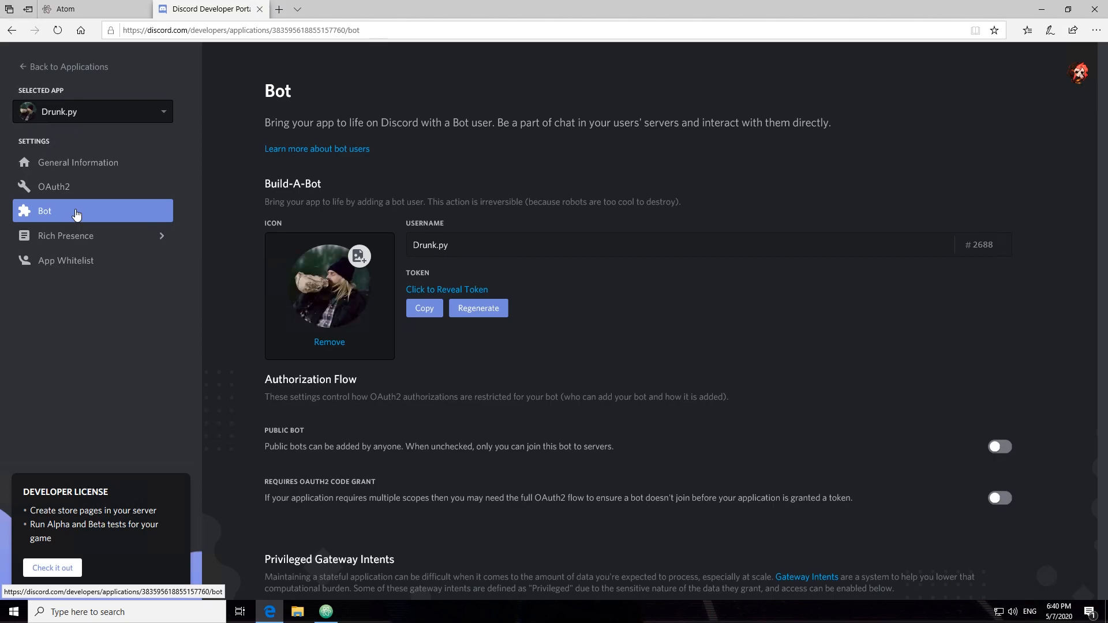
pyautogui.click(423, 308)
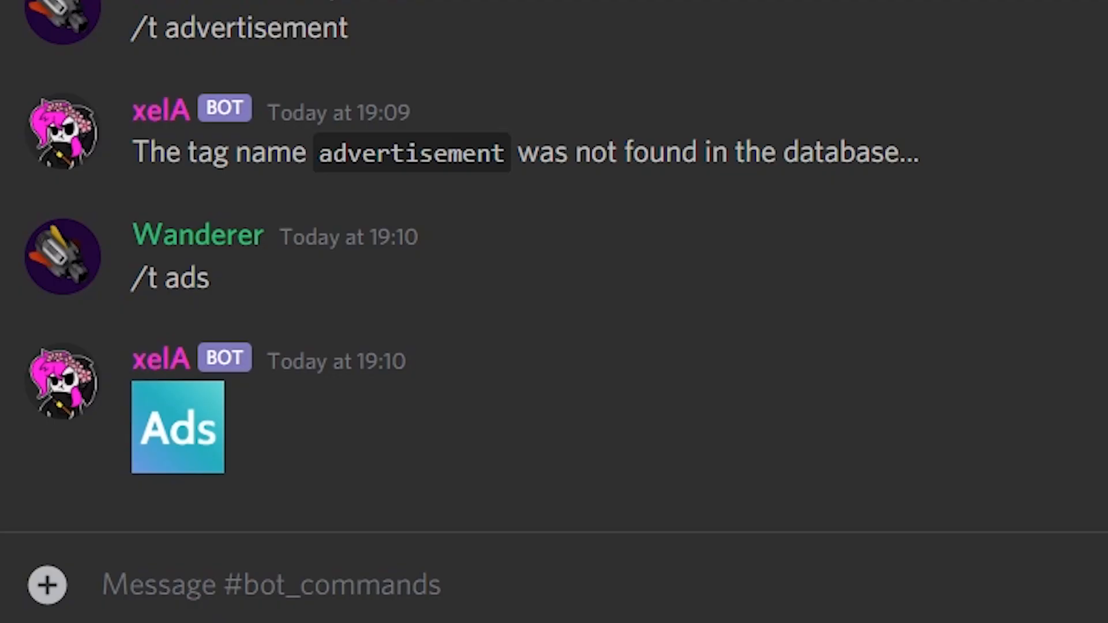
pyautogui.write('best bot ever')
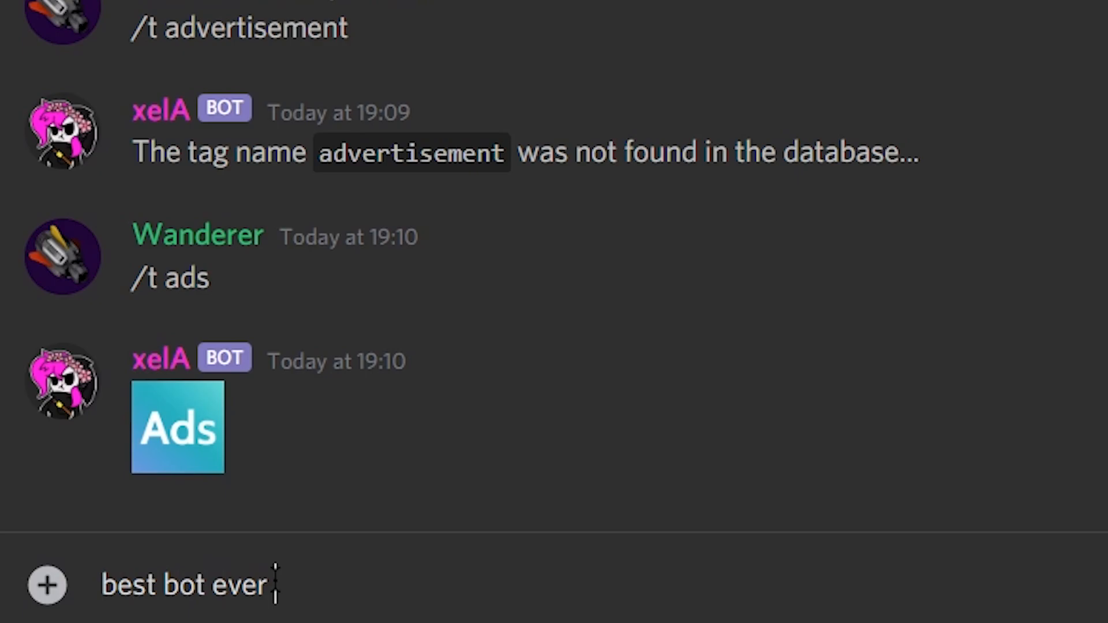